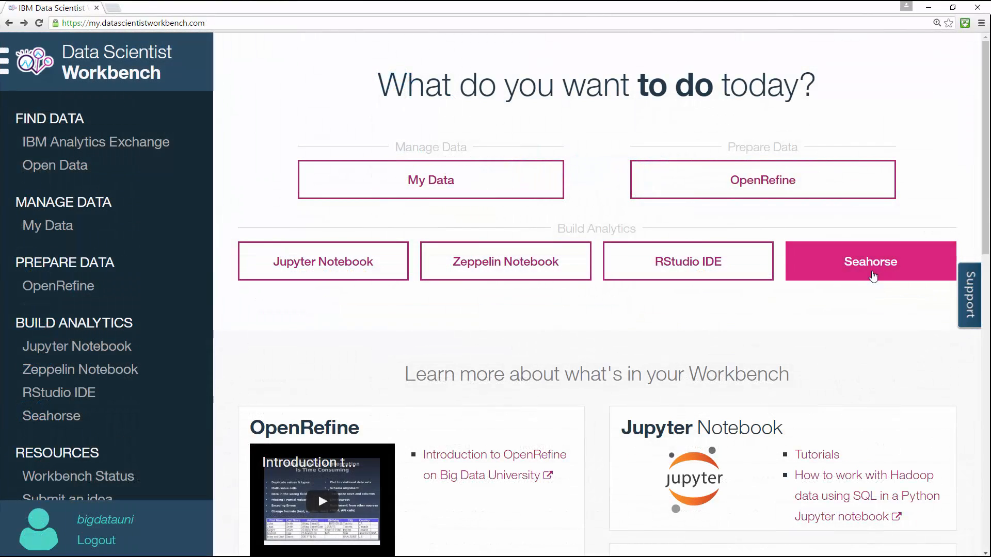
# Launch Seahorse from the Build Analytics section of the workbench home page
pyautogui.click(869, 261)
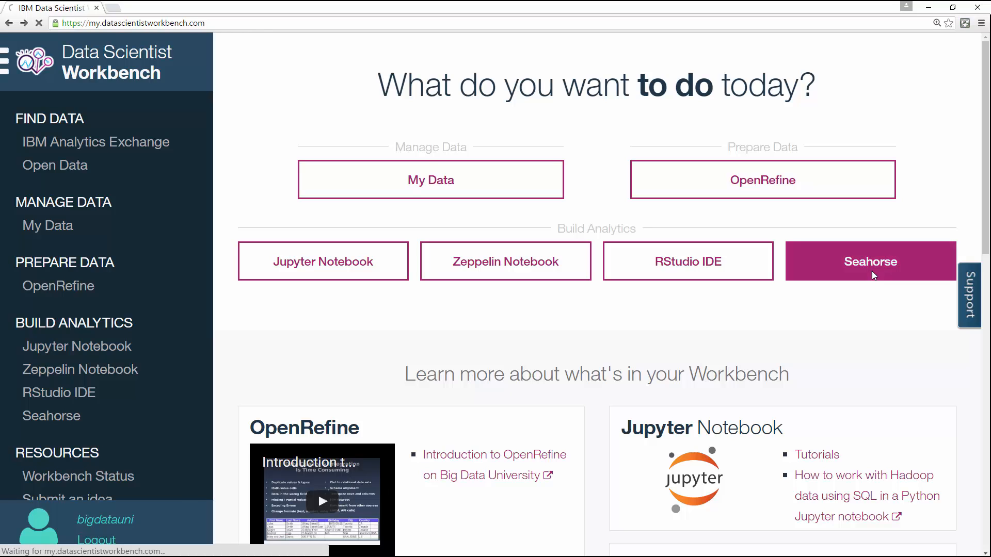
pyautogui.click(869, 261)
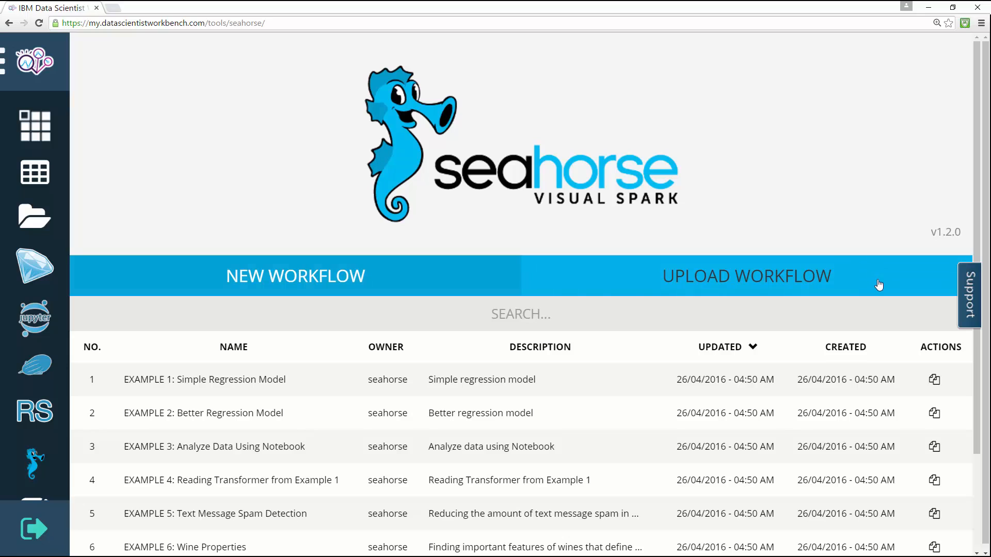
pyautogui.moveTo(881, 382)
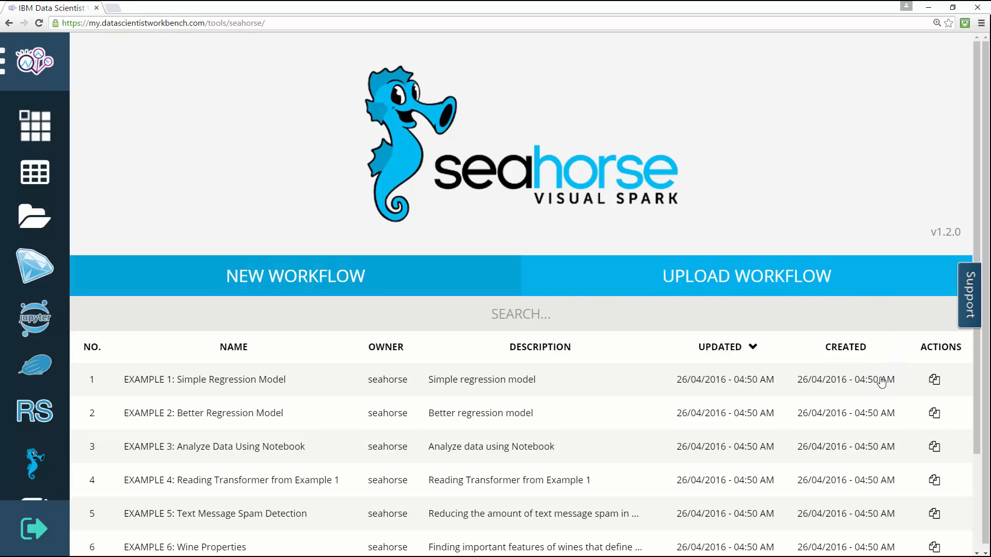
# Select the 'EXAMPLE 1: Simple Regression Model' row in the example workflow list
pyautogui.click(934, 380)
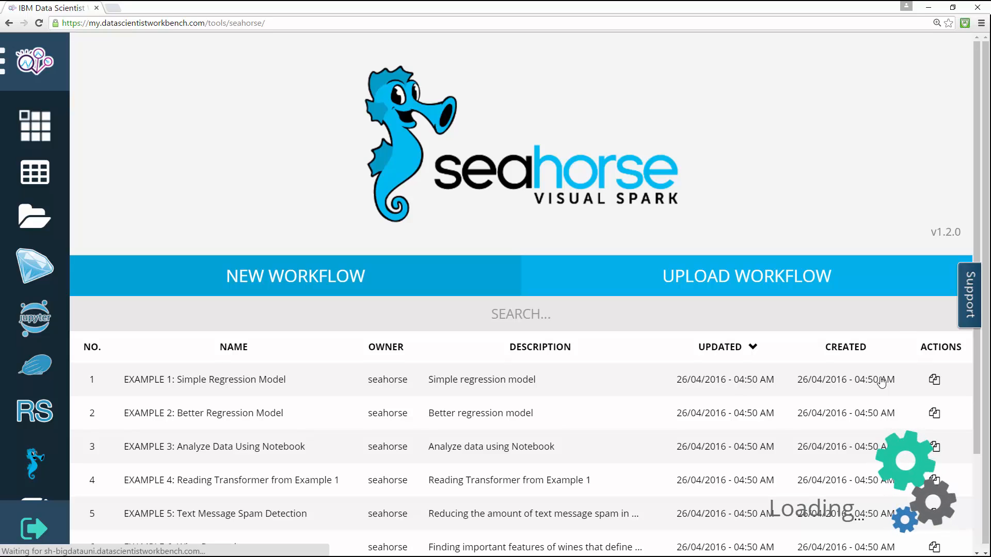
# Open the loaded Simple Regression Model pipeline in viewer mode
pyautogui.click(205, 379)
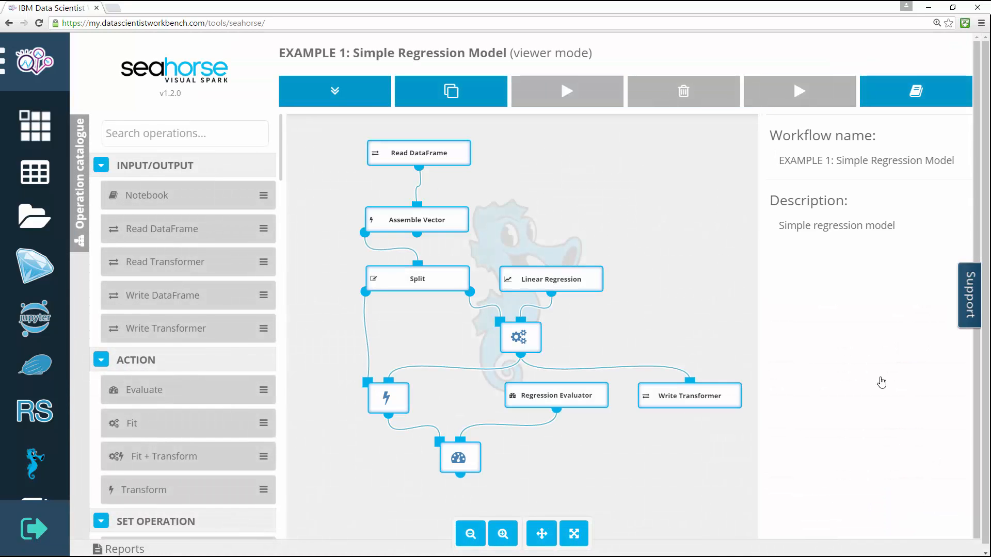
pyautogui.moveTo(920, 306)
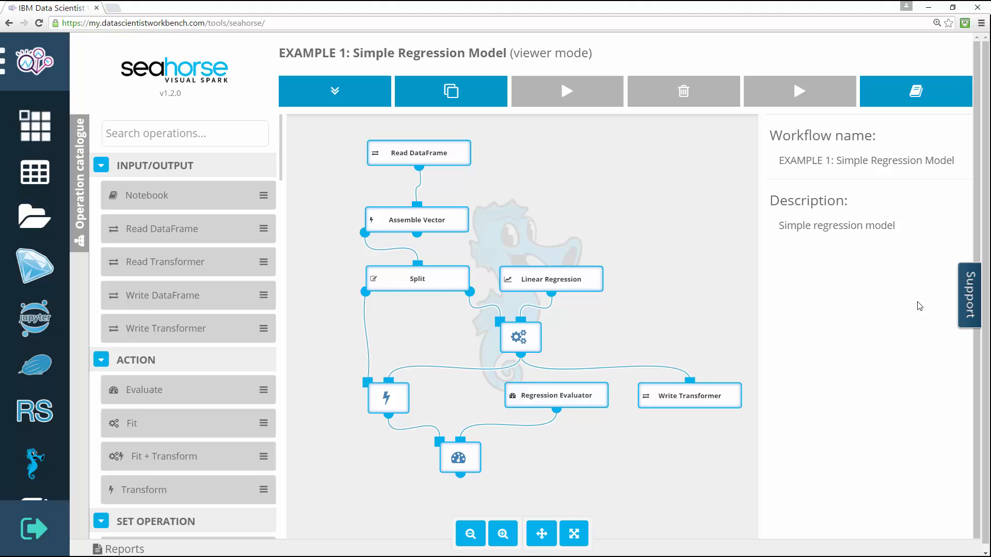
pyautogui.moveTo(915, 91)
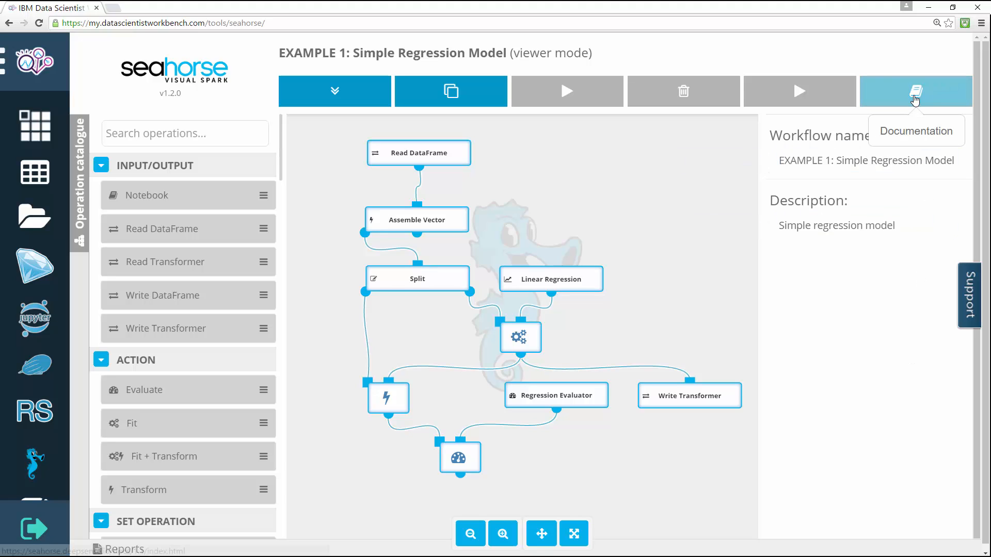
pyautogui.moveTo(833, 112)
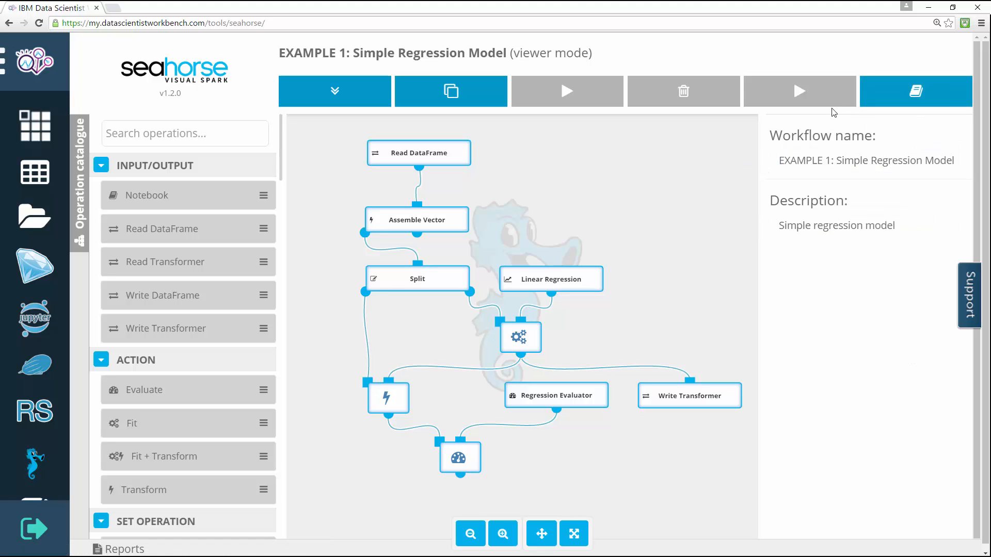
pyautogui.moveTo(495, 121)
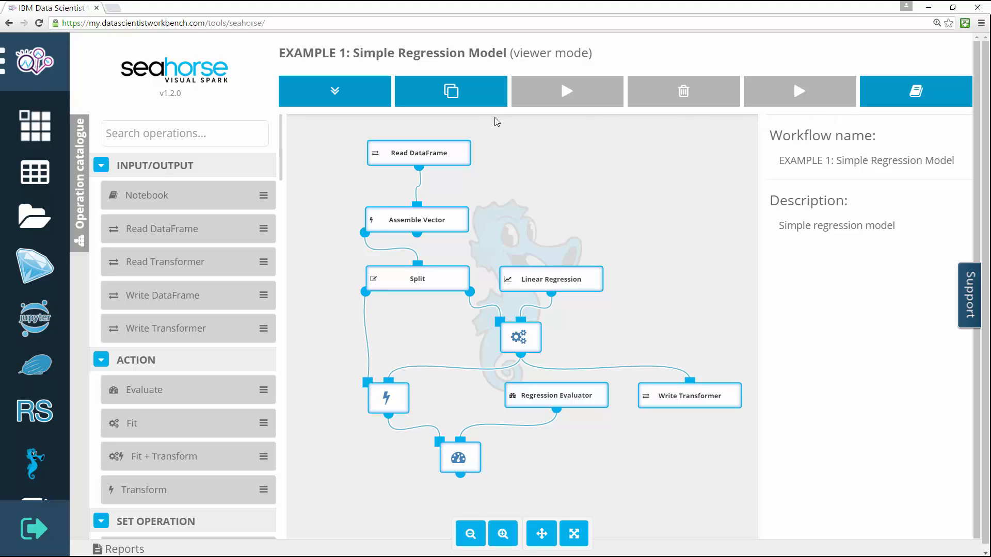
pyautogui.moveTo(388, 117)
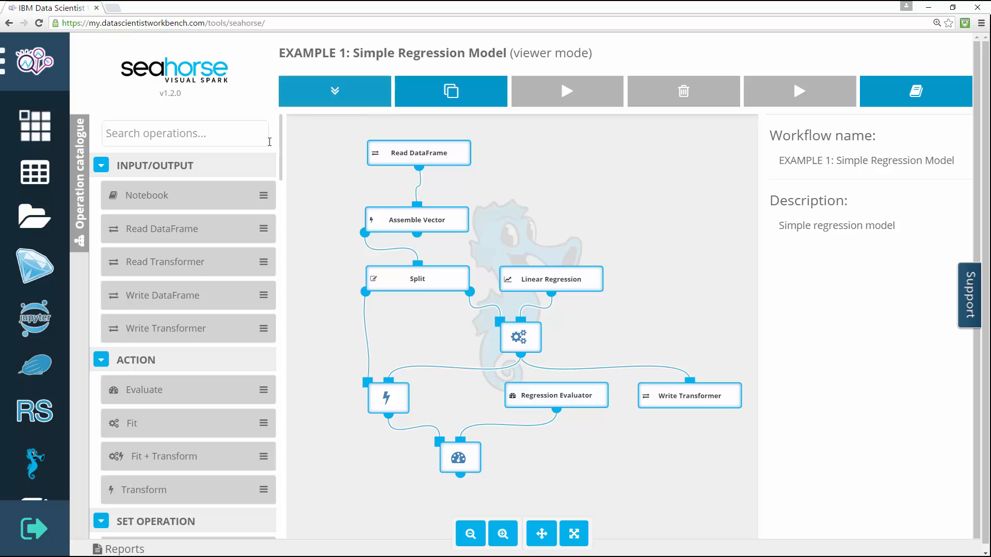
pyautogui.moveTo(146, 194)
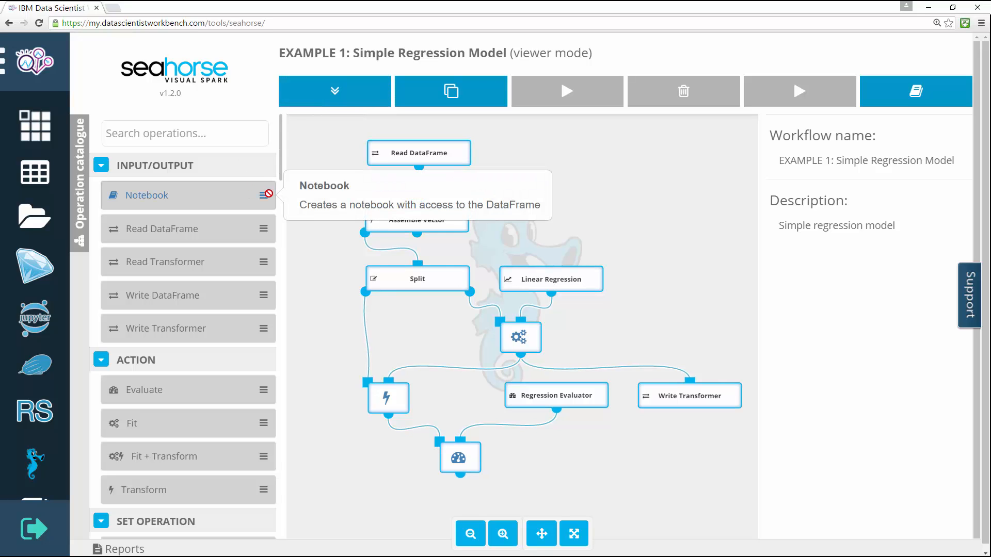
pyautogui.moveTo(161, 229)
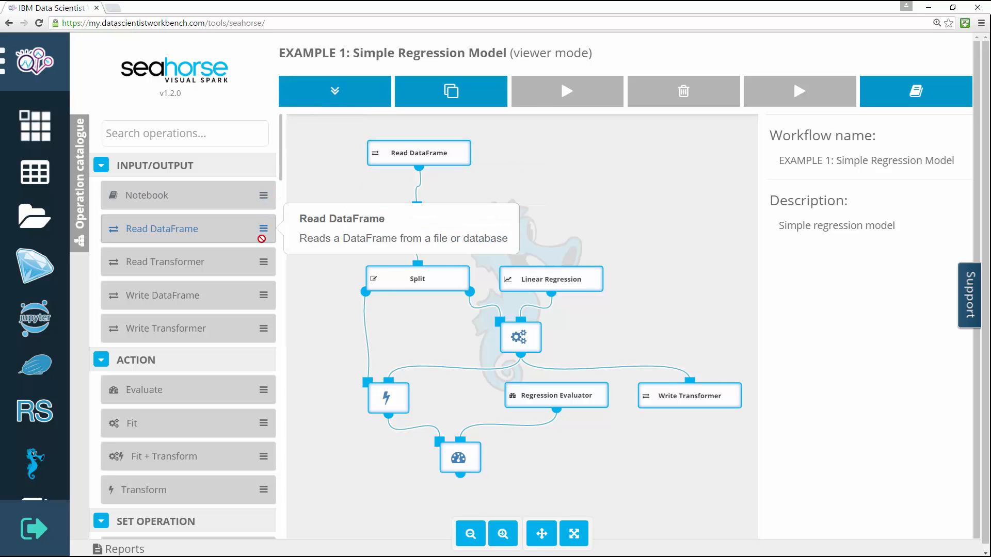
pyautogui.moveTo(161, 295)
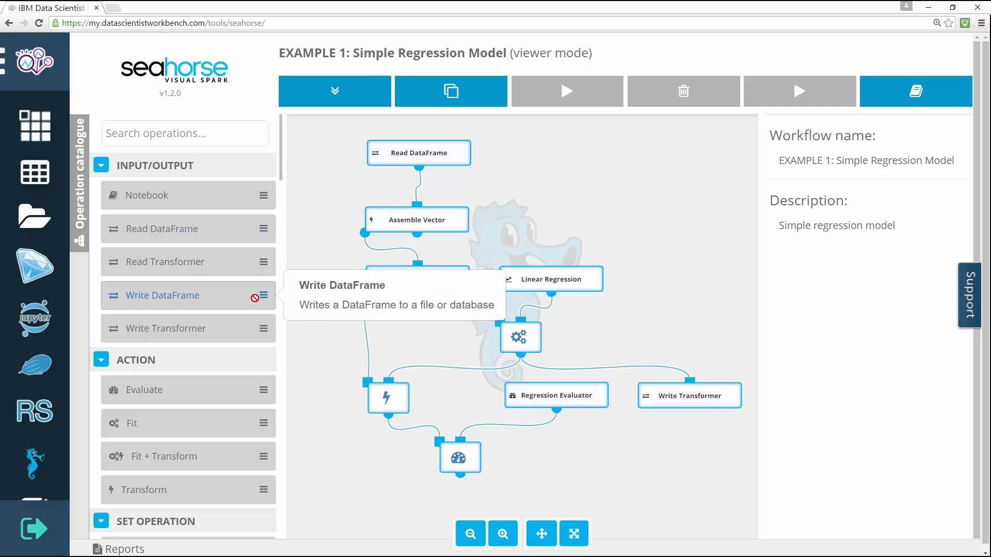
pyautogui.moveTo(162, 328)
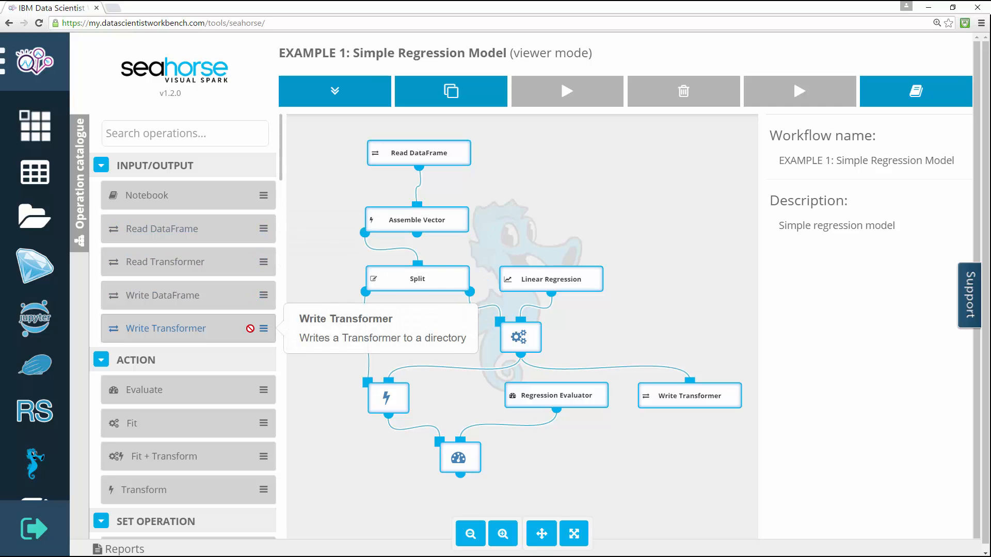
pyautogui.moveTo(143, 390)
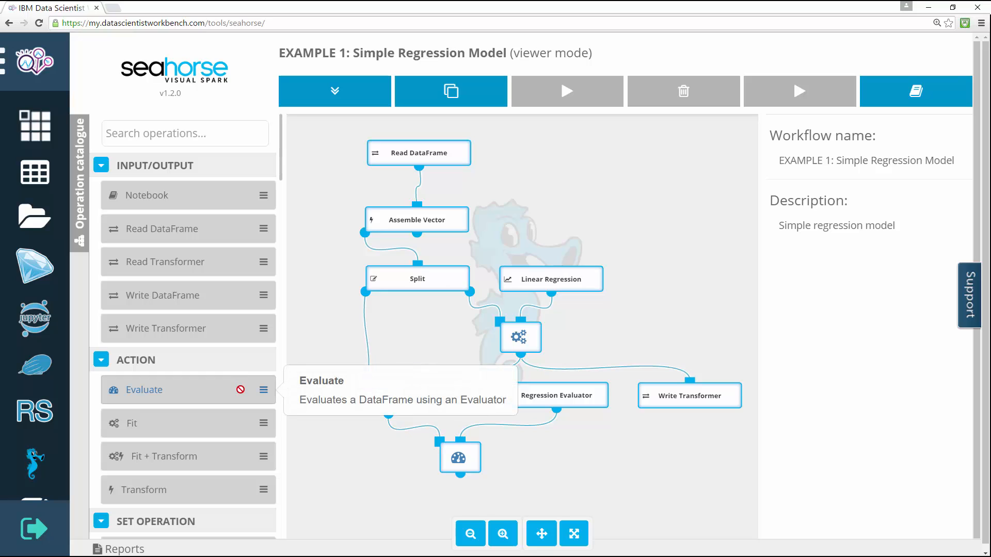
pyautogui.moveTo(163, 456)
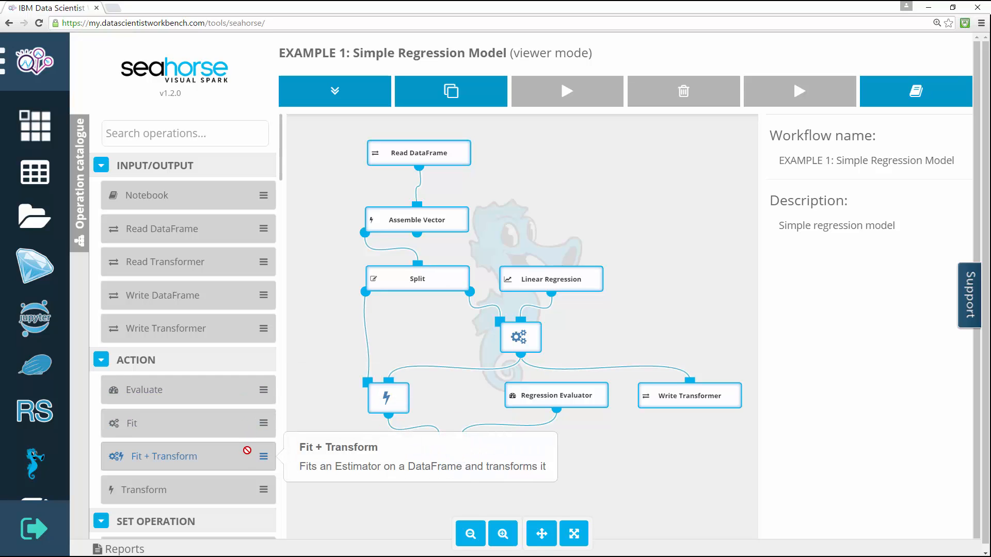
pyautogui.moveTo(248, 496)
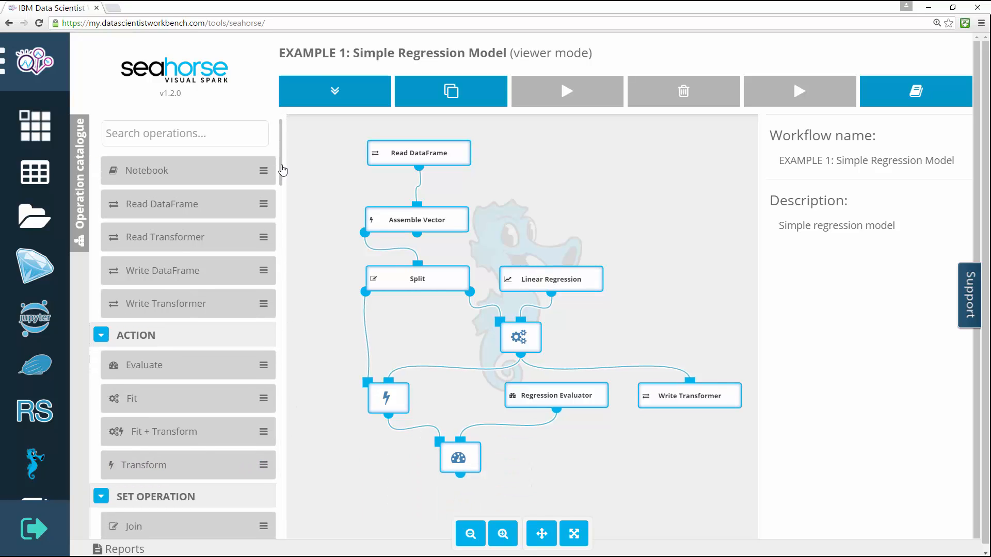
# Scroll the Operation catalogue through Transformation, Feature Conversion, Text Processing and Machine Learning to Model Evaluation
pyautogui.scroll(-3)
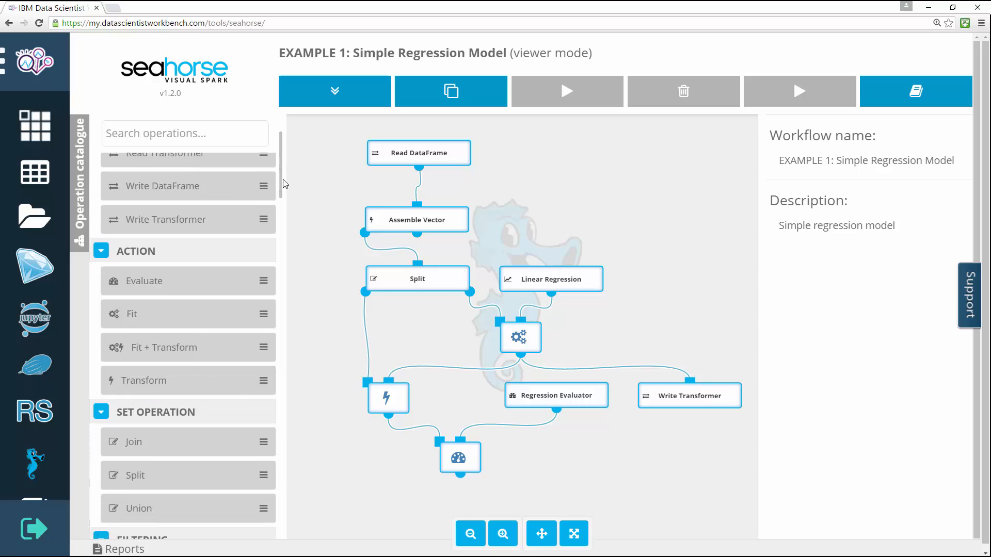
pyautogui.scroll(-3)
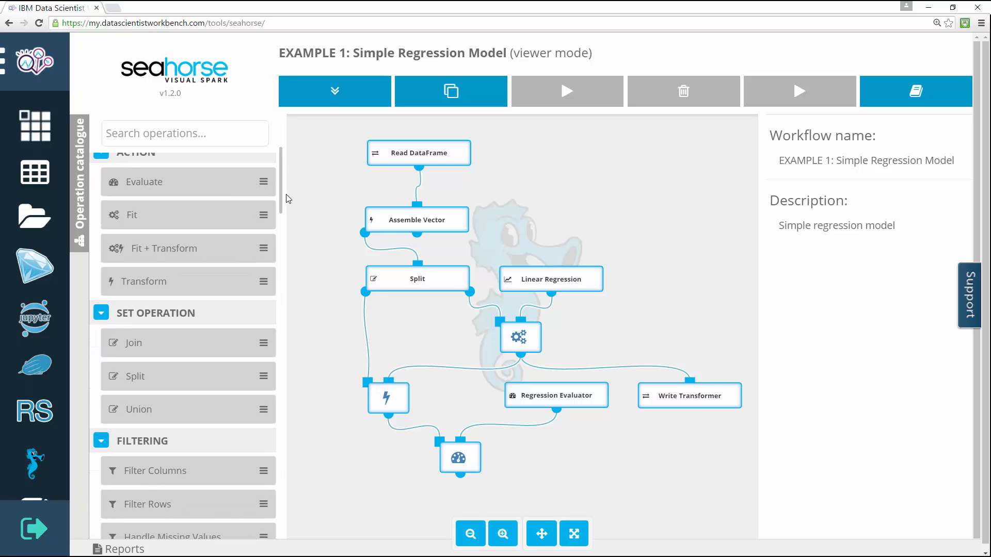
pyautogui.scroll(-3)
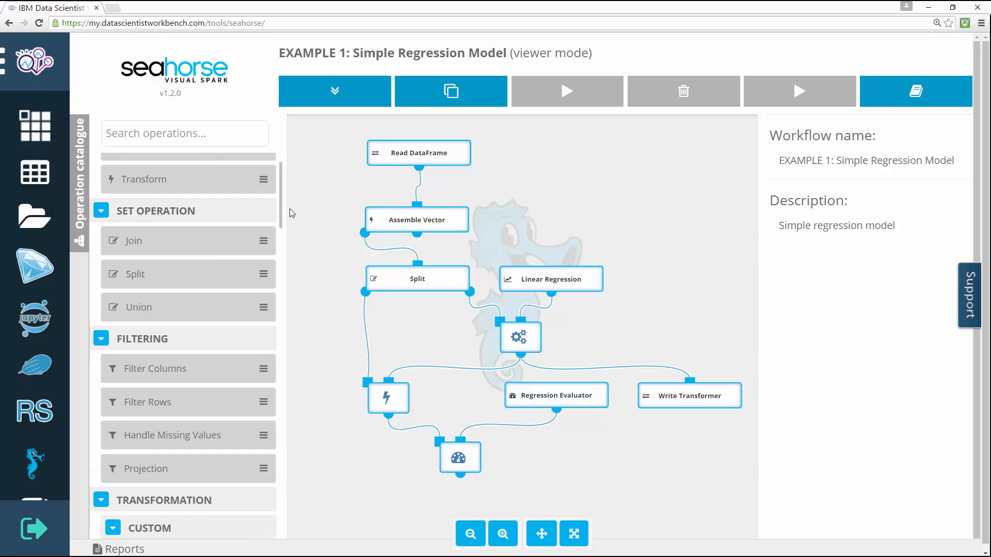
pyautogui.scroll(-3)
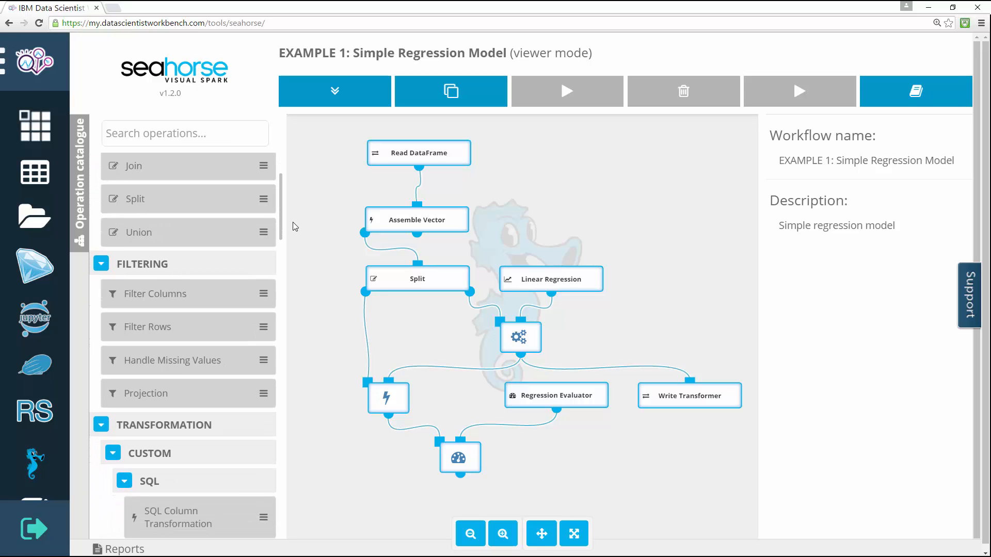
pyautogui.scroll(-3)
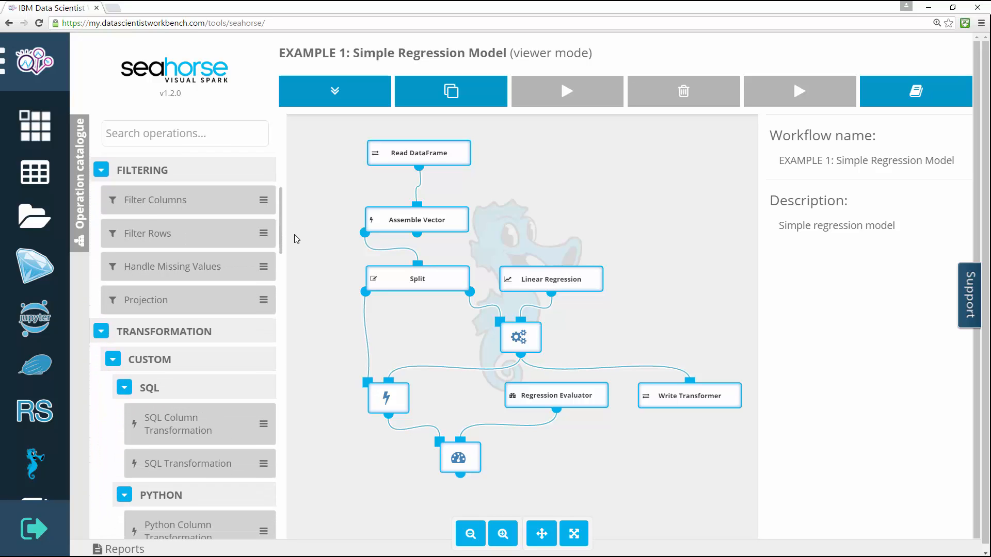
pyautogui.scroll(-3)
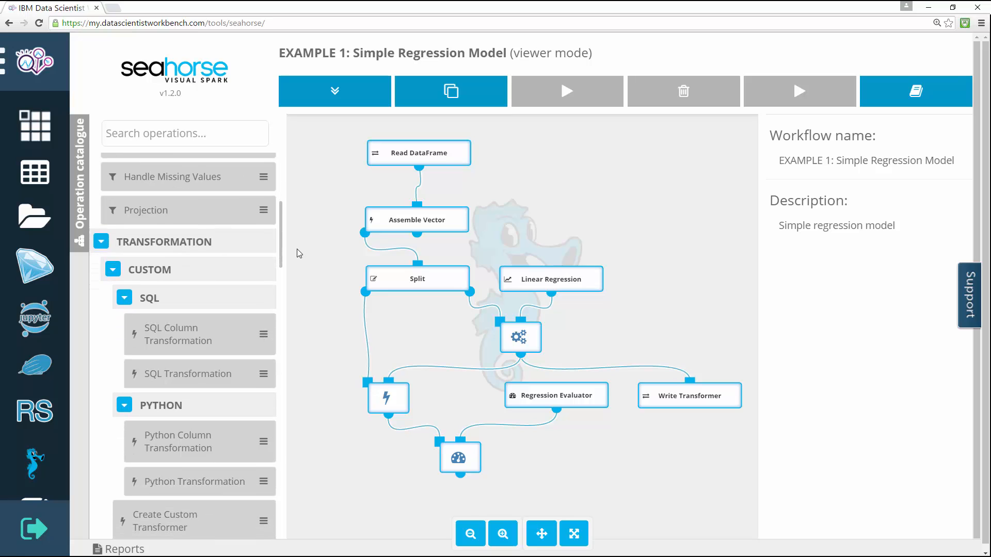
pyautogui.scroll(-3)
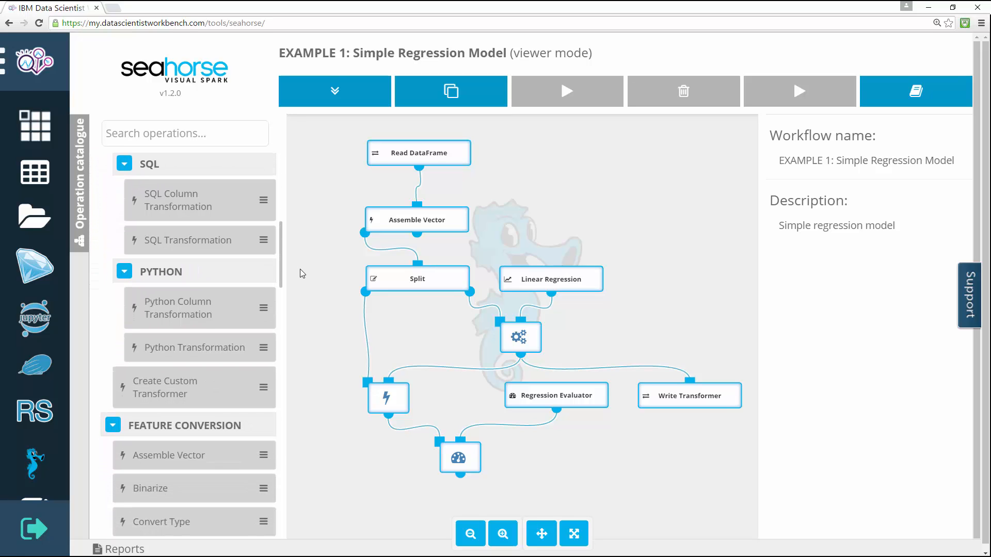
pyautogui.scroll(-3)
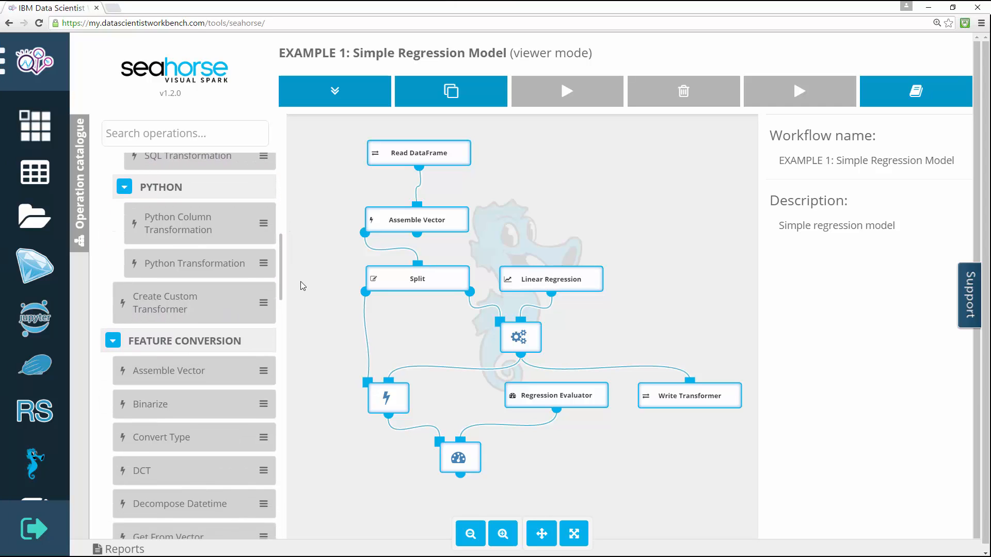
pyautogui.scroll(-3)
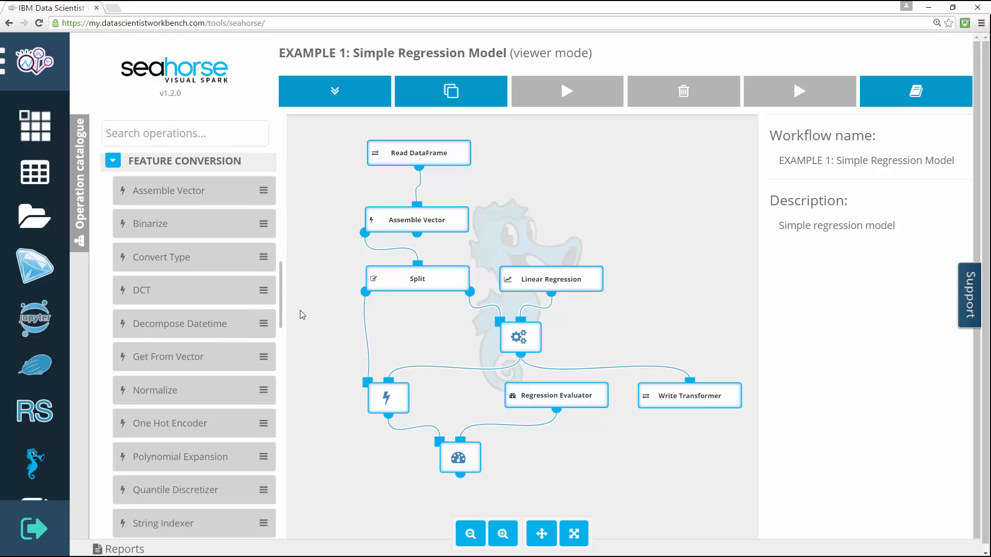
pyautogui.scroll(-3)
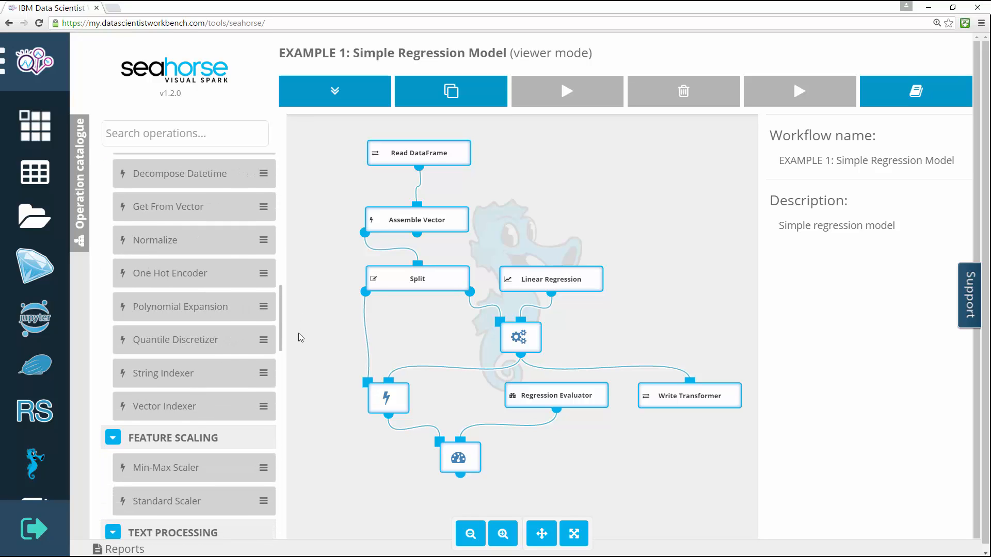
pyautogui.scroll(-3)
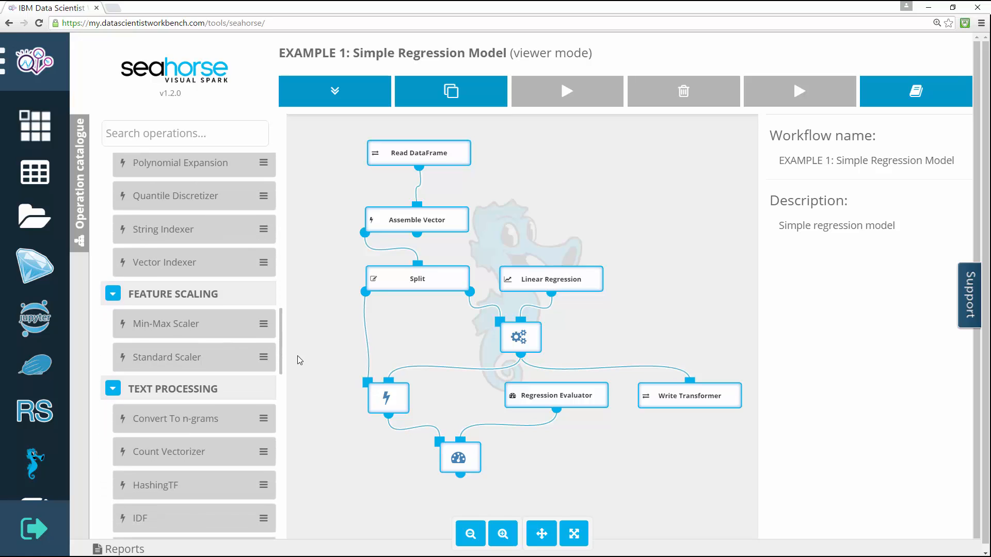
pyautogui.scroll(-3)
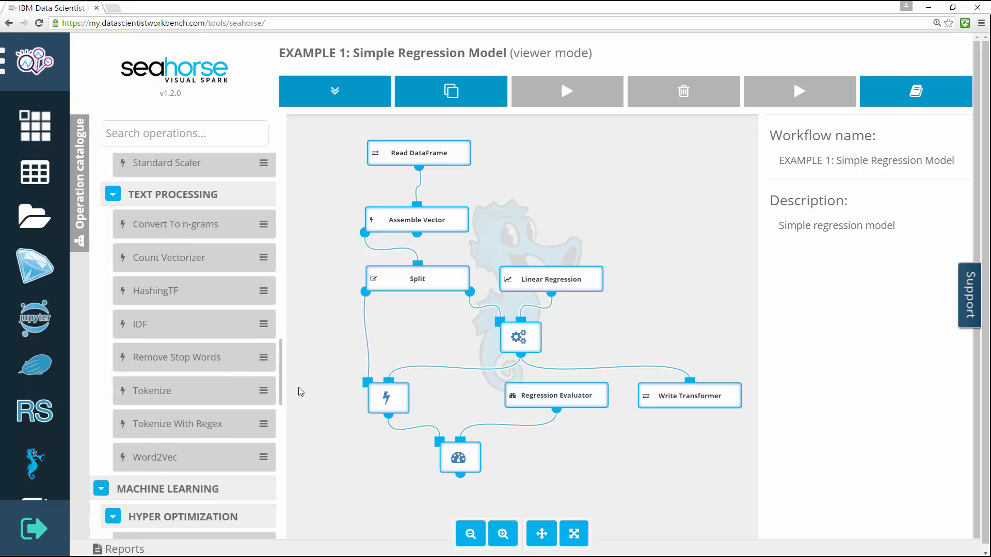
pyautogui.scroll(-3)
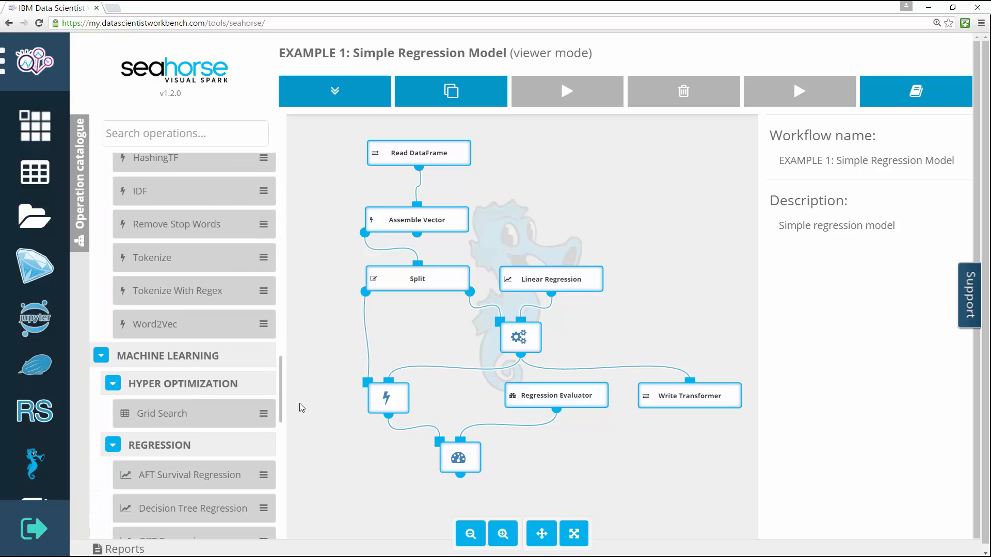
pyautogui.scroll(-3)
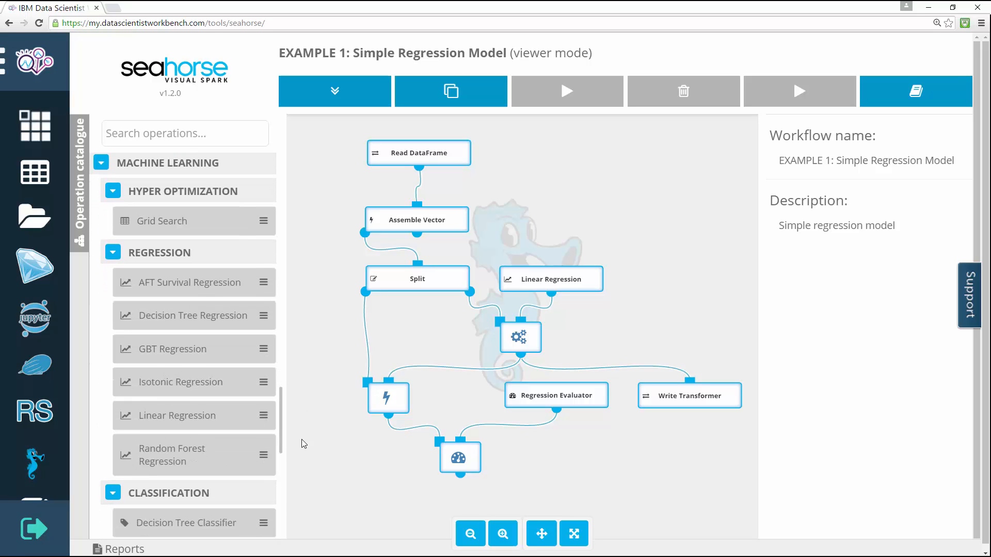
pyautogui.scroll(-3)
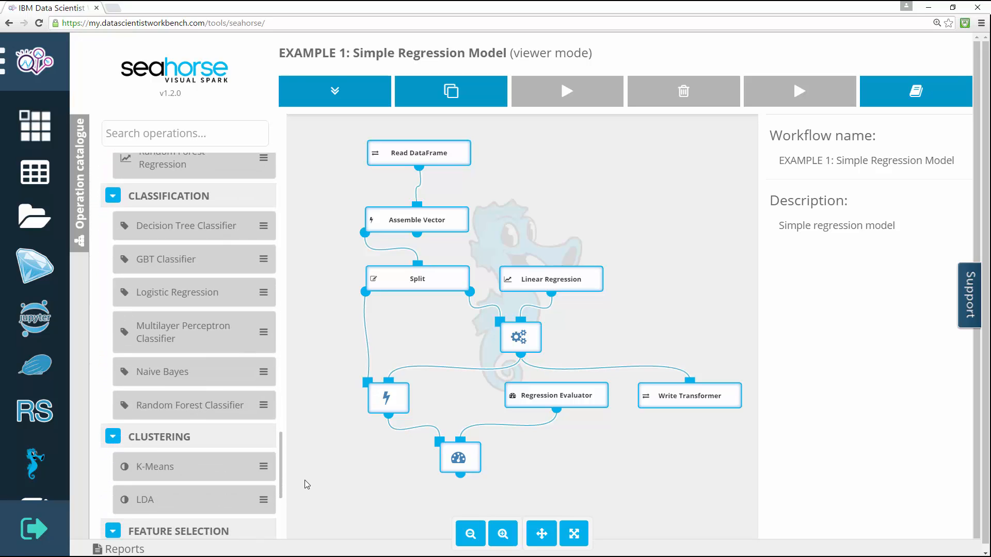
pyautogui.scroll(-3)
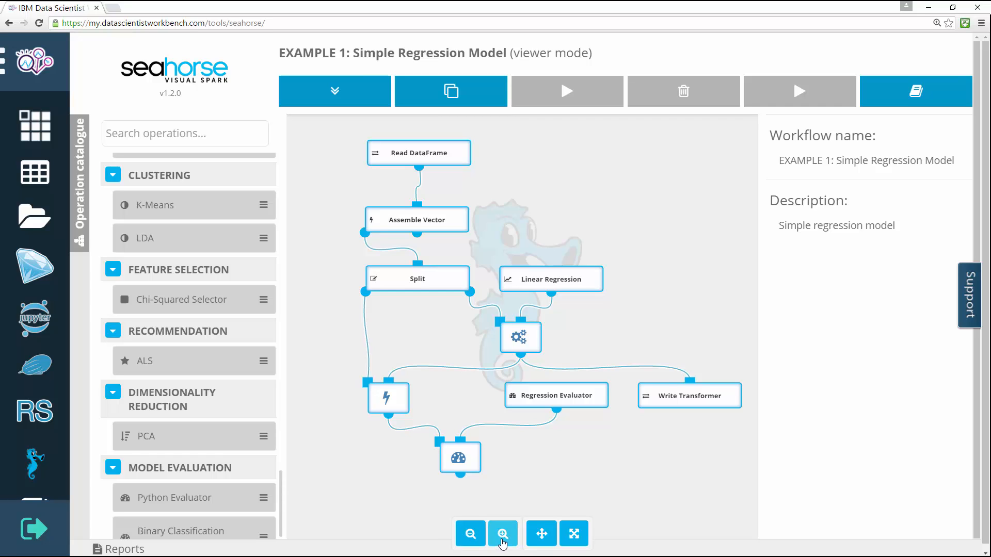
# Zoom in one level on the Simple Regression Model diagram
pyautogui.click(502, 532)
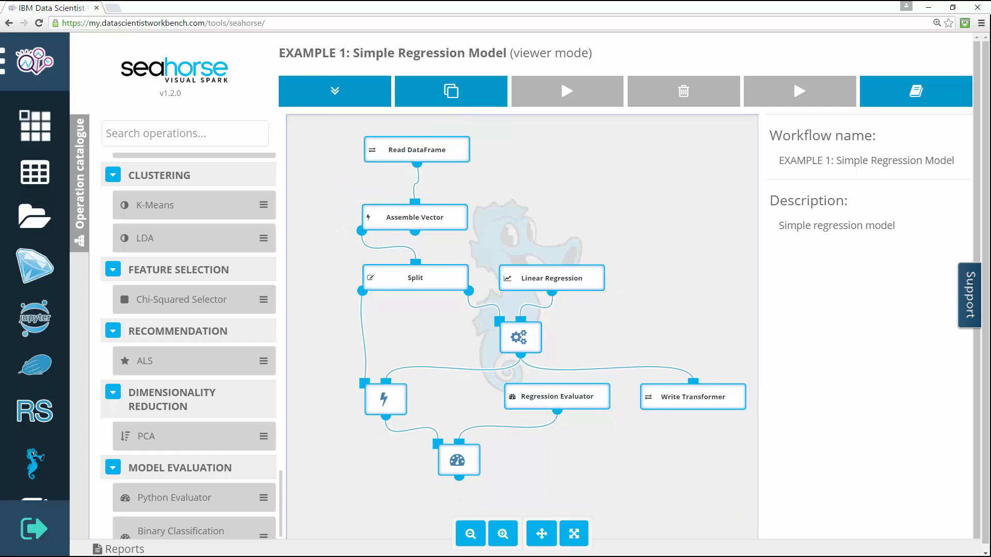
pyautogui.moveTo(591, 405)
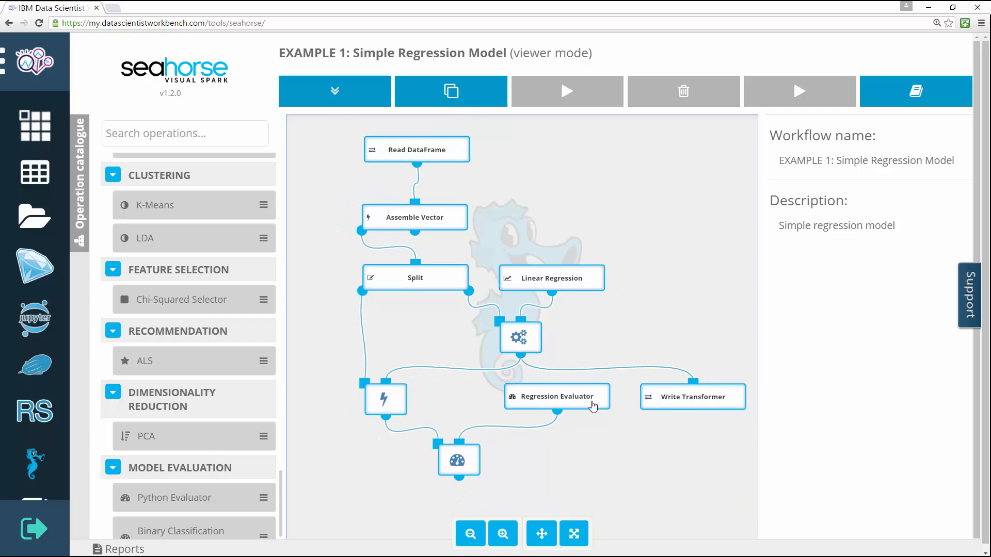
pyautogui.moveTo(556, 407)
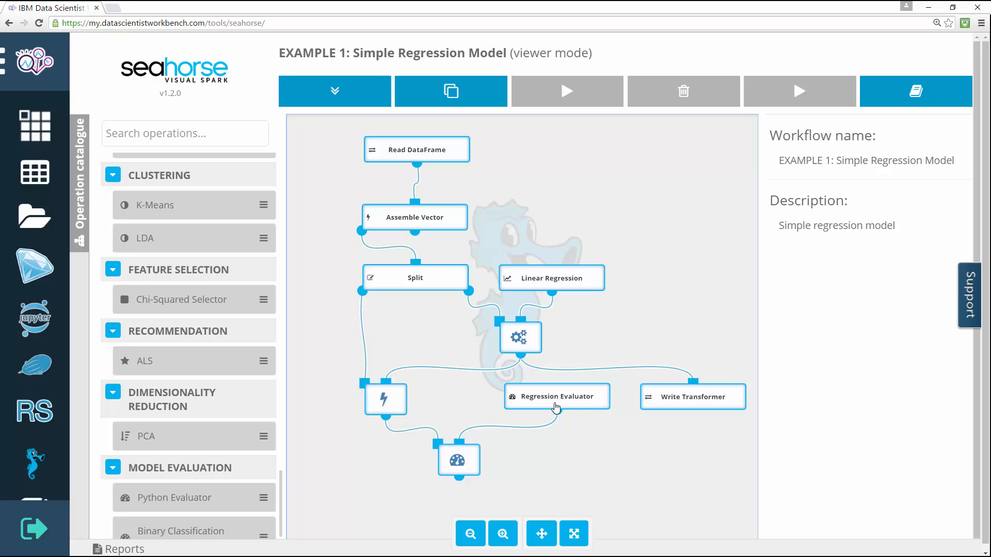
pyautogui.moveTo(461, 449)
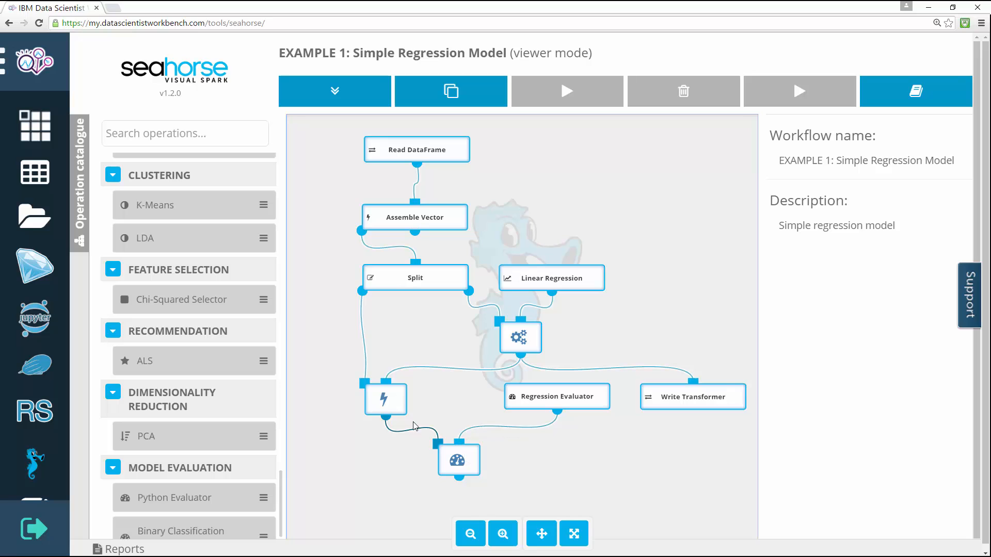
pyautogui.moveTo(386, 397)
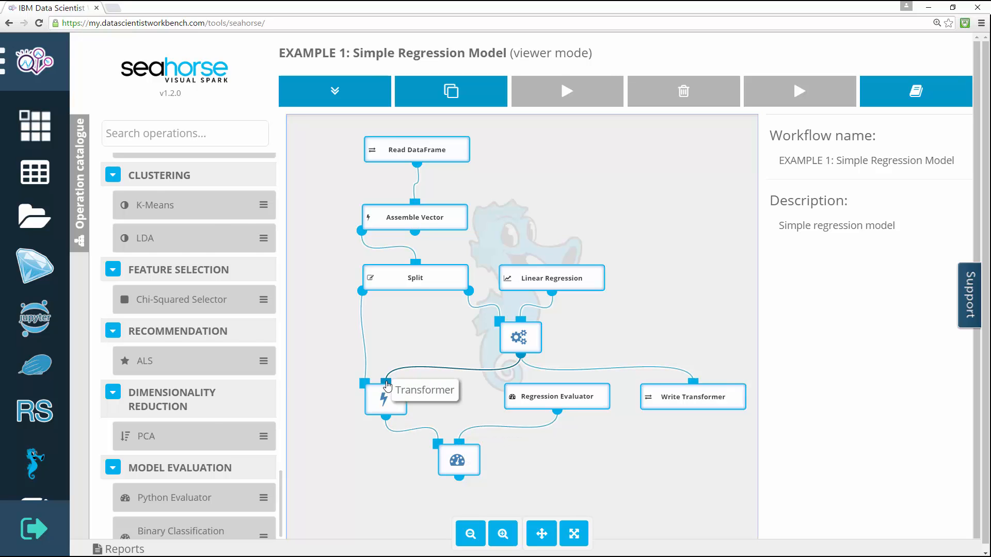